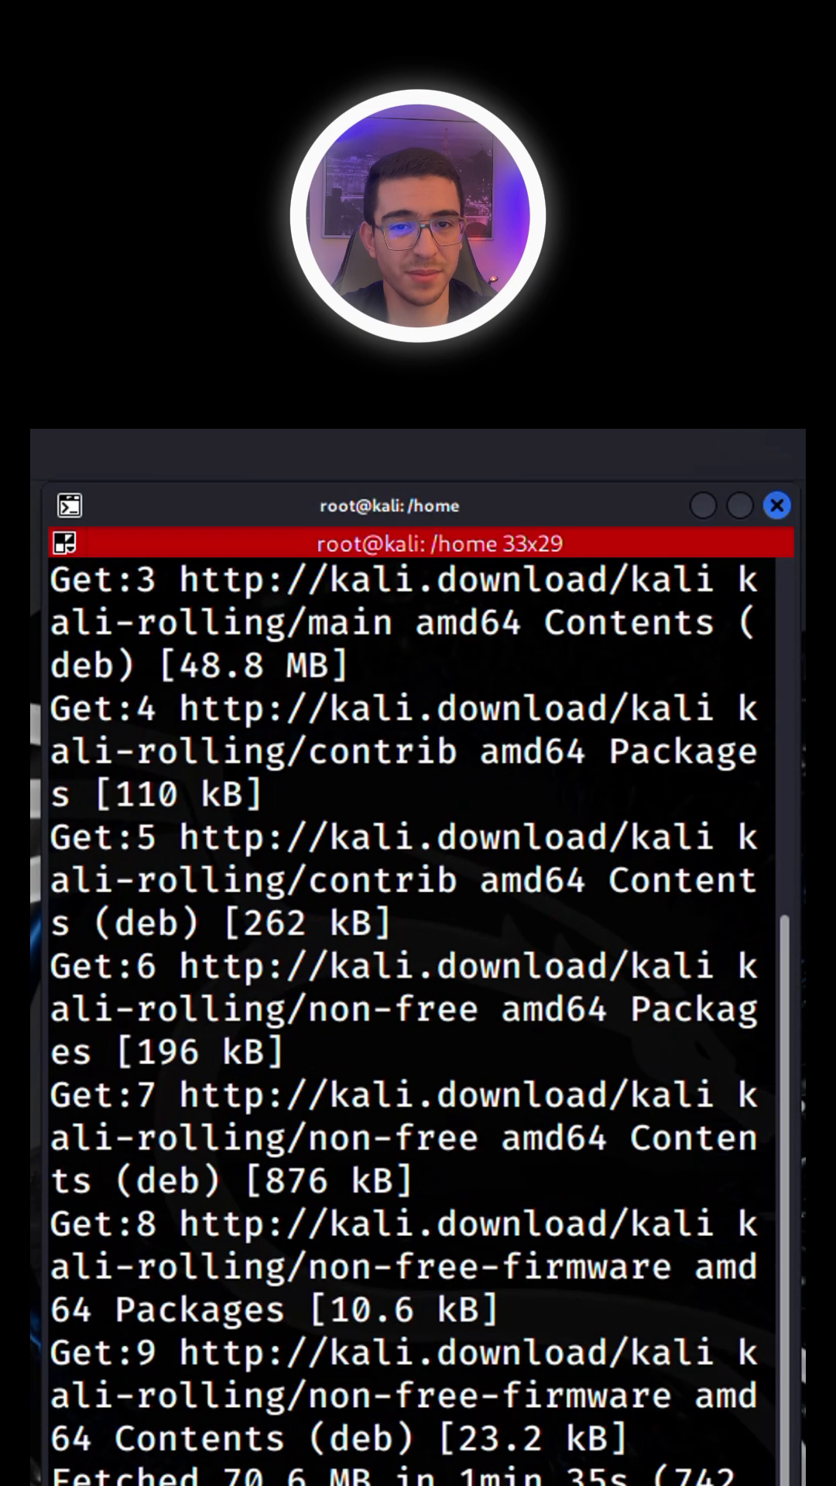
type("cat /")
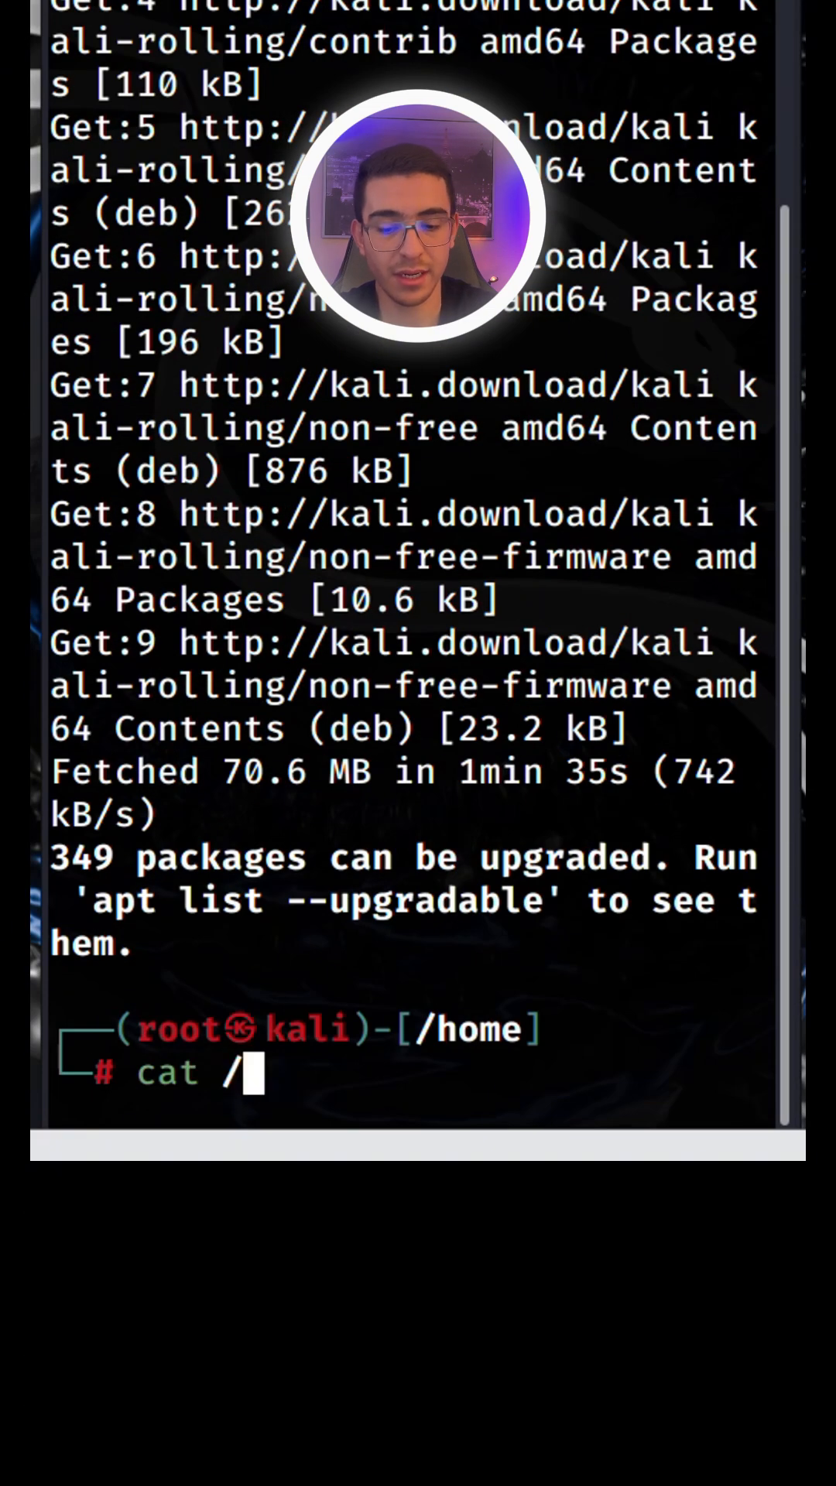
type("etc/passwd")
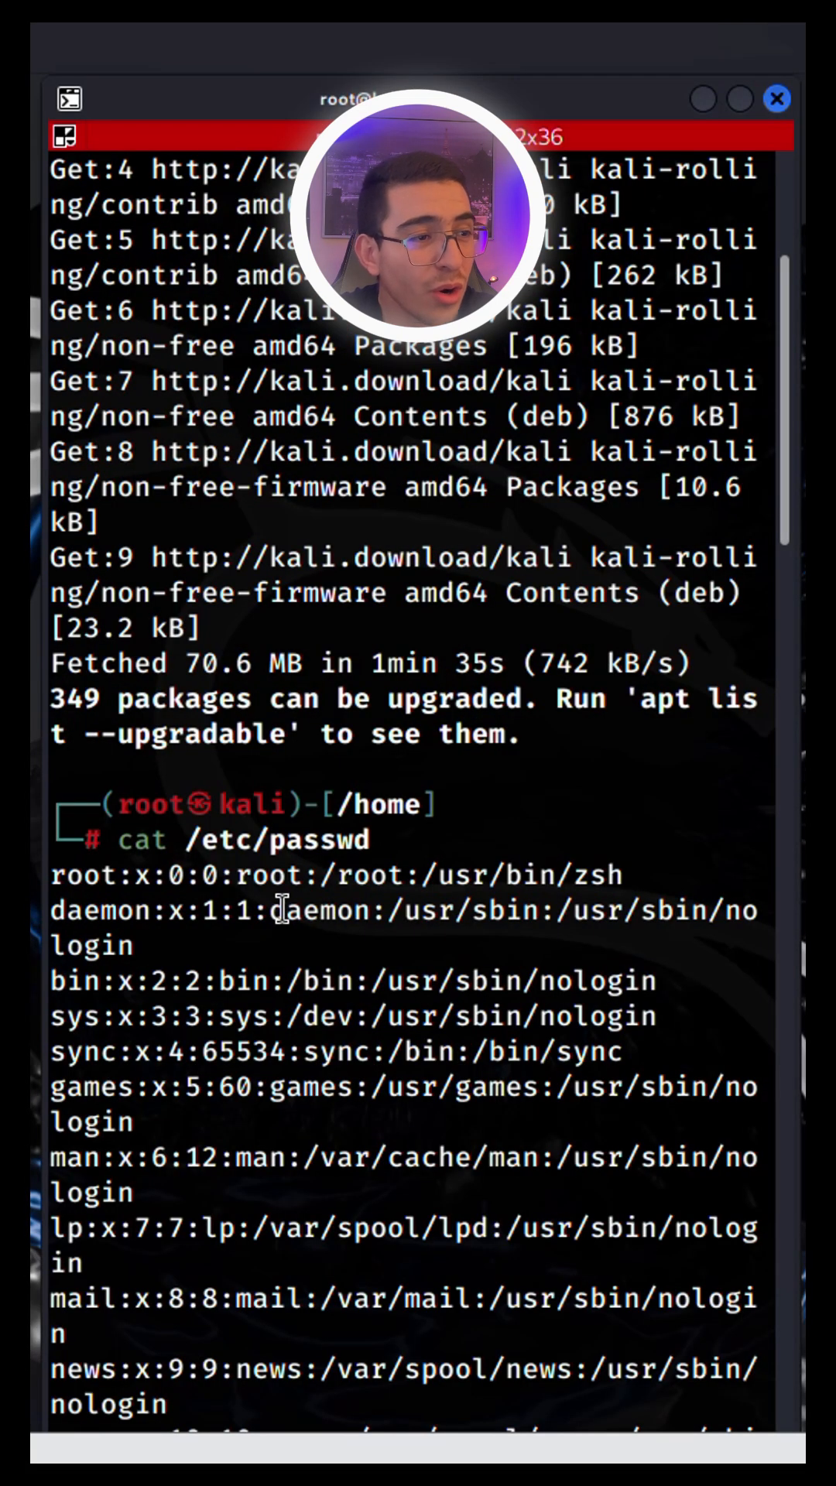
scroll("down", 3)
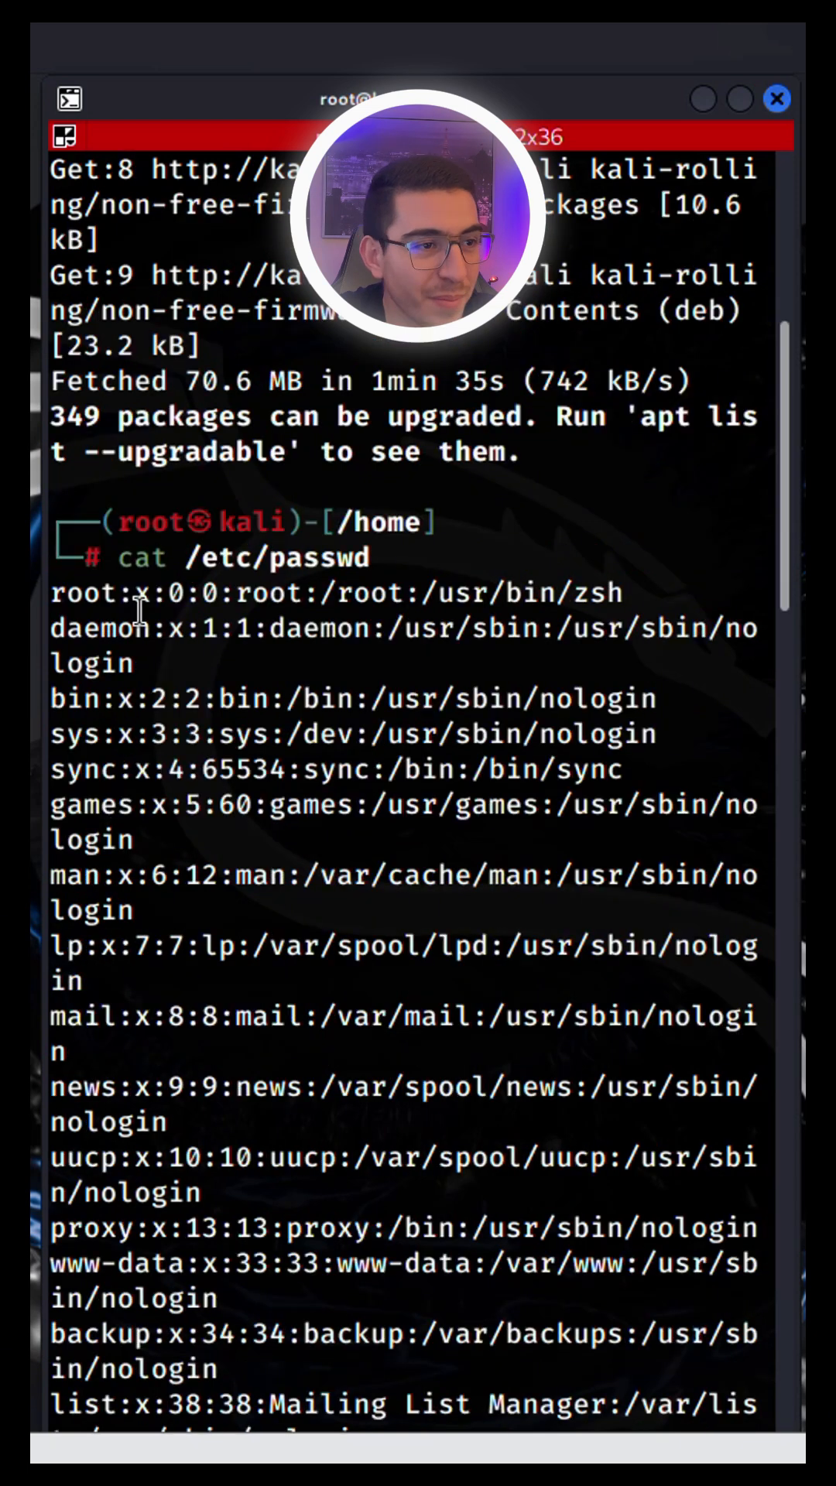